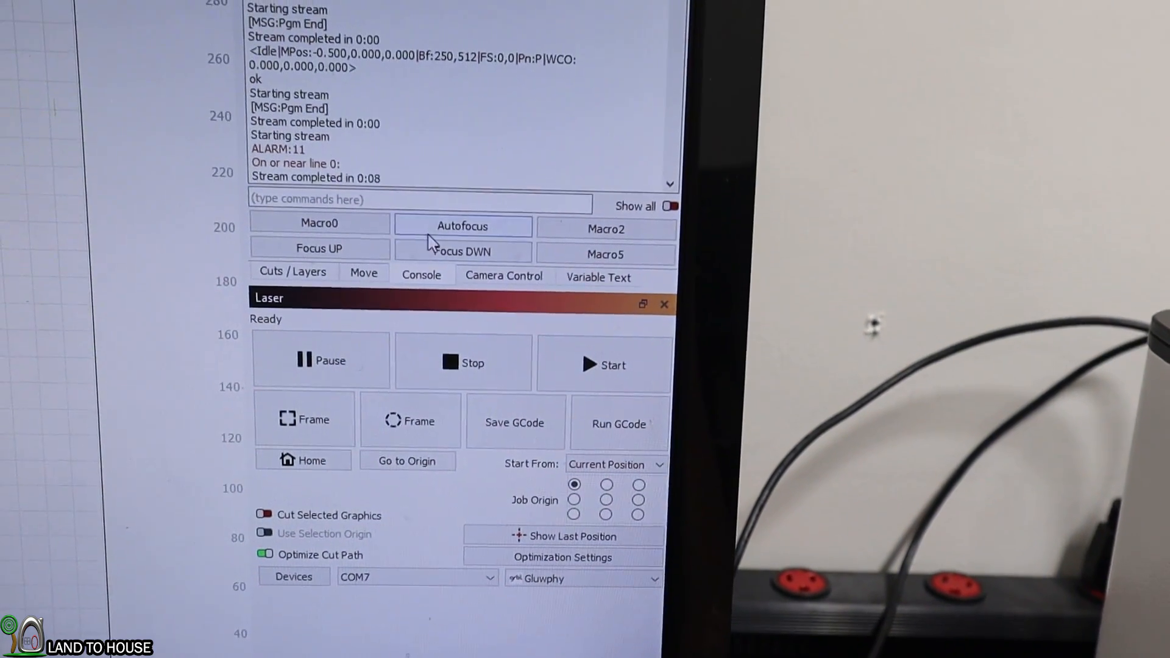
# Run the Focus UP macro from the Console tab to raise the laser head
pyautogui.click(604, 365)
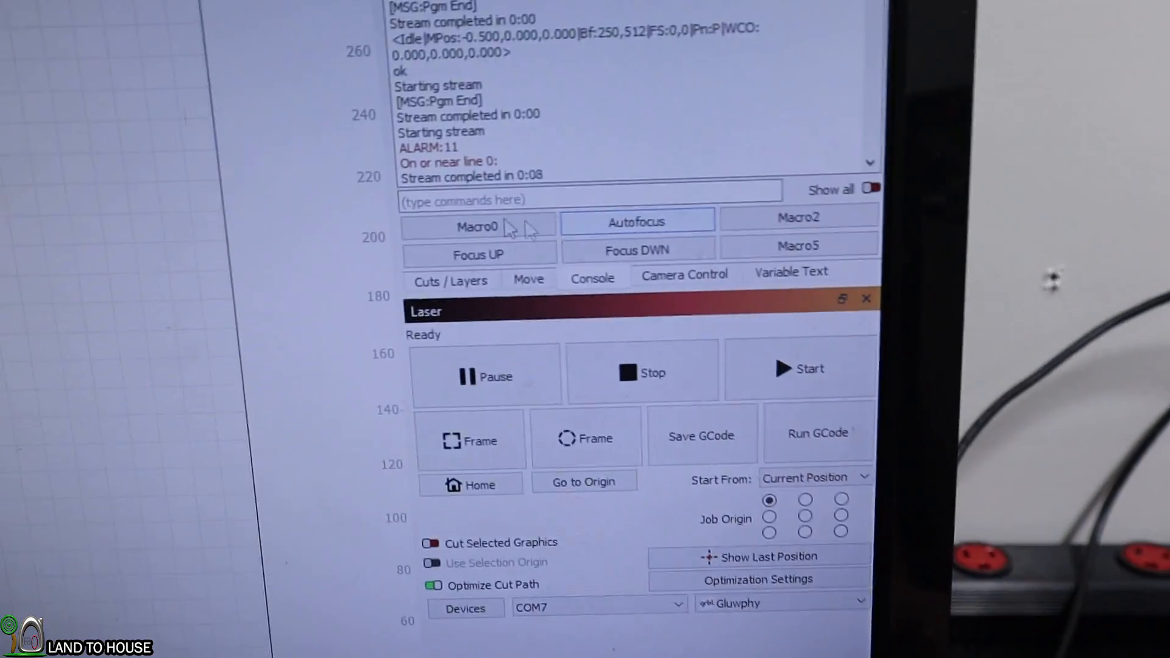
pyautogui.click(800, 368)
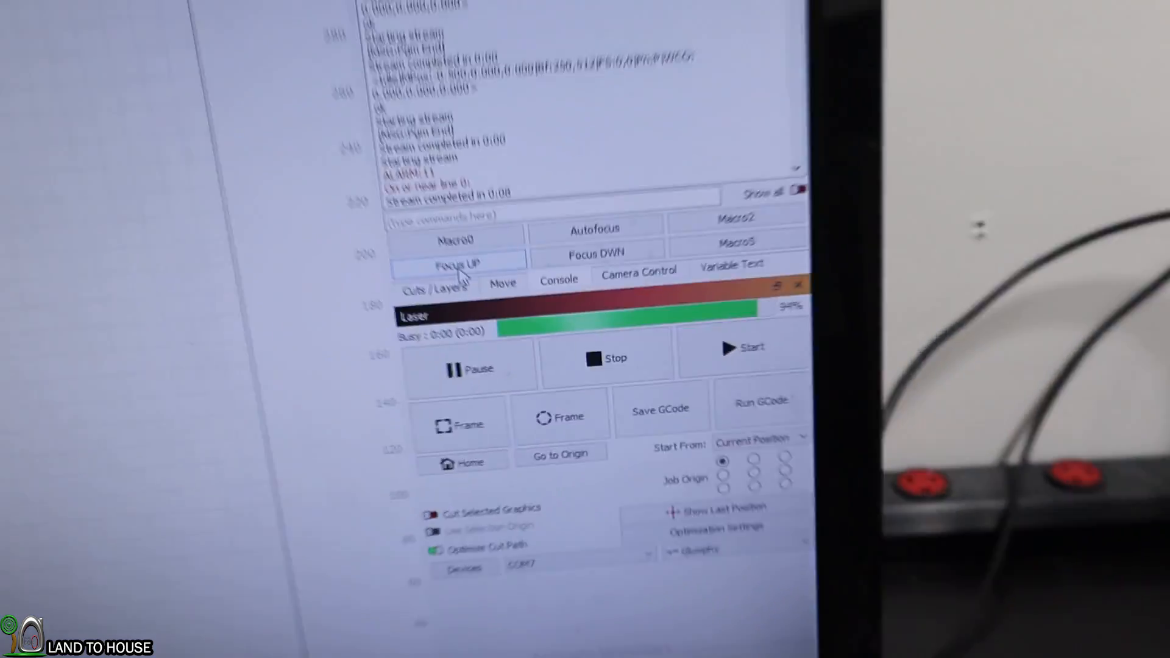